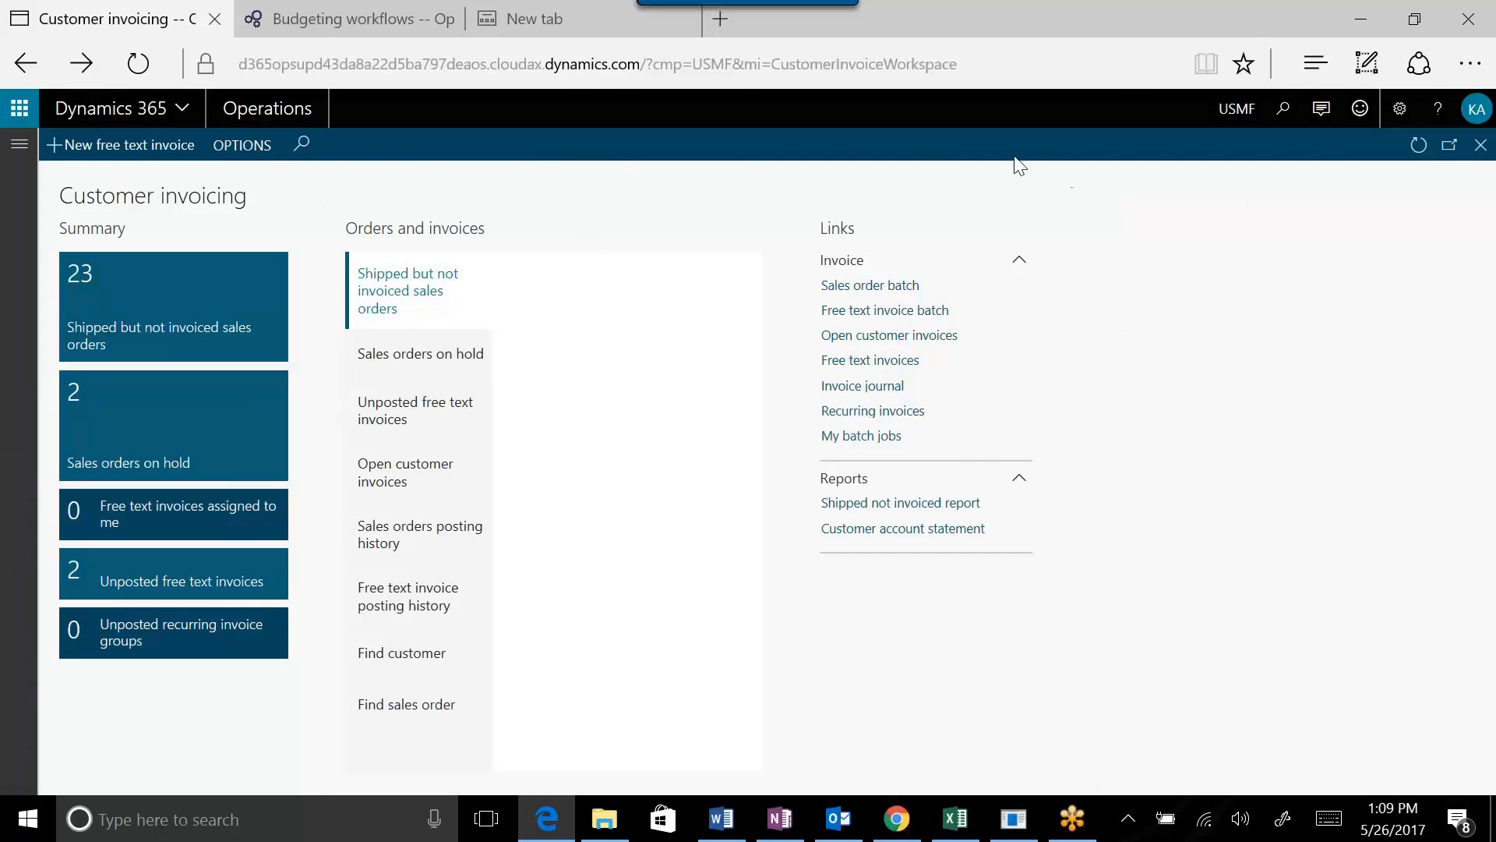
# Show the 23 shipped-but-not-invoiced sales orders from the summary tile
pyautogui.click(173, 306)
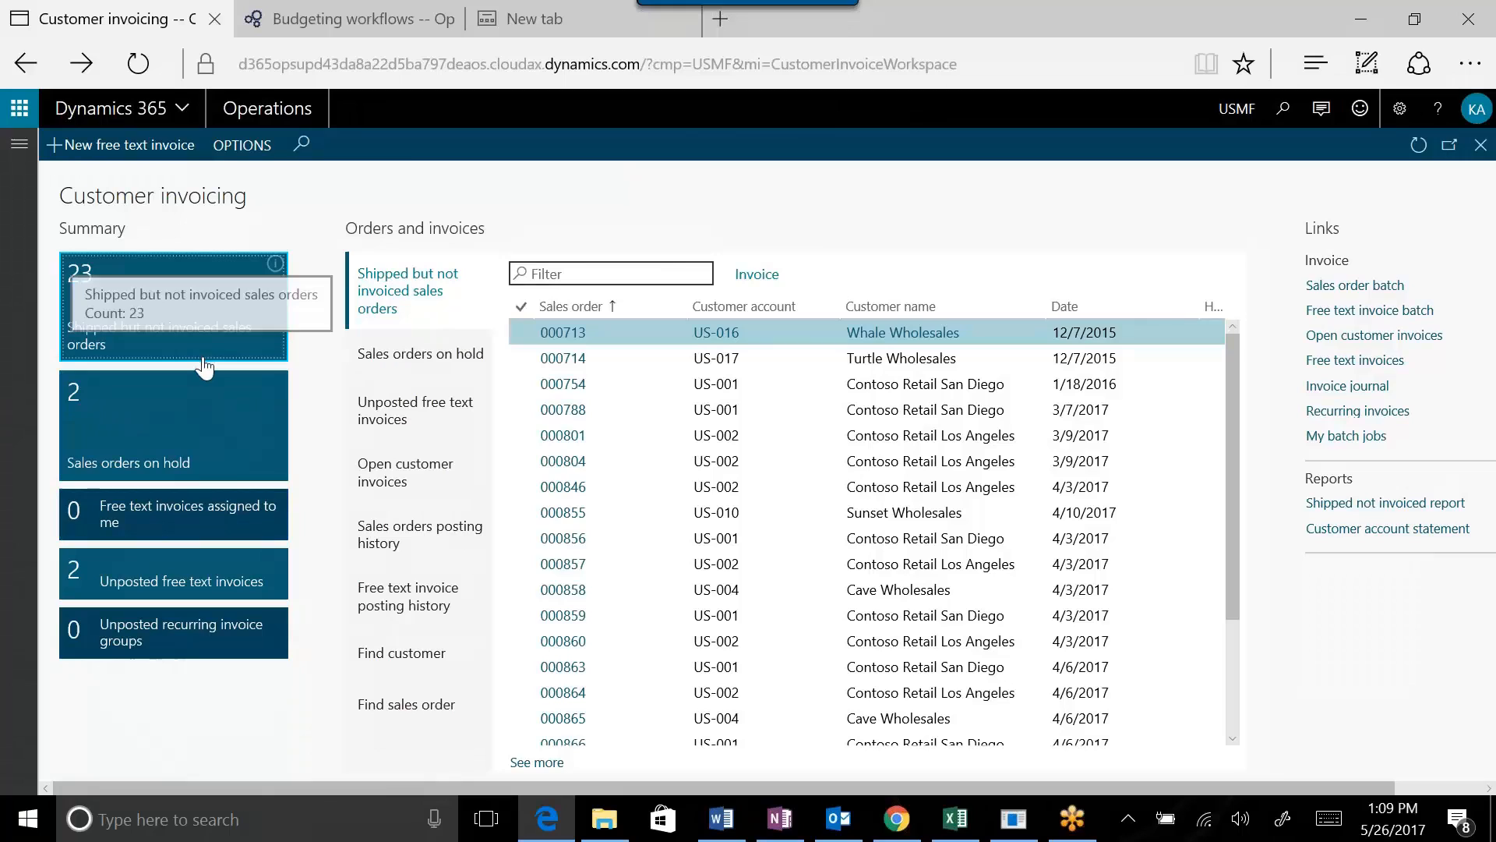
pyautogui.moveTo(191, 276)
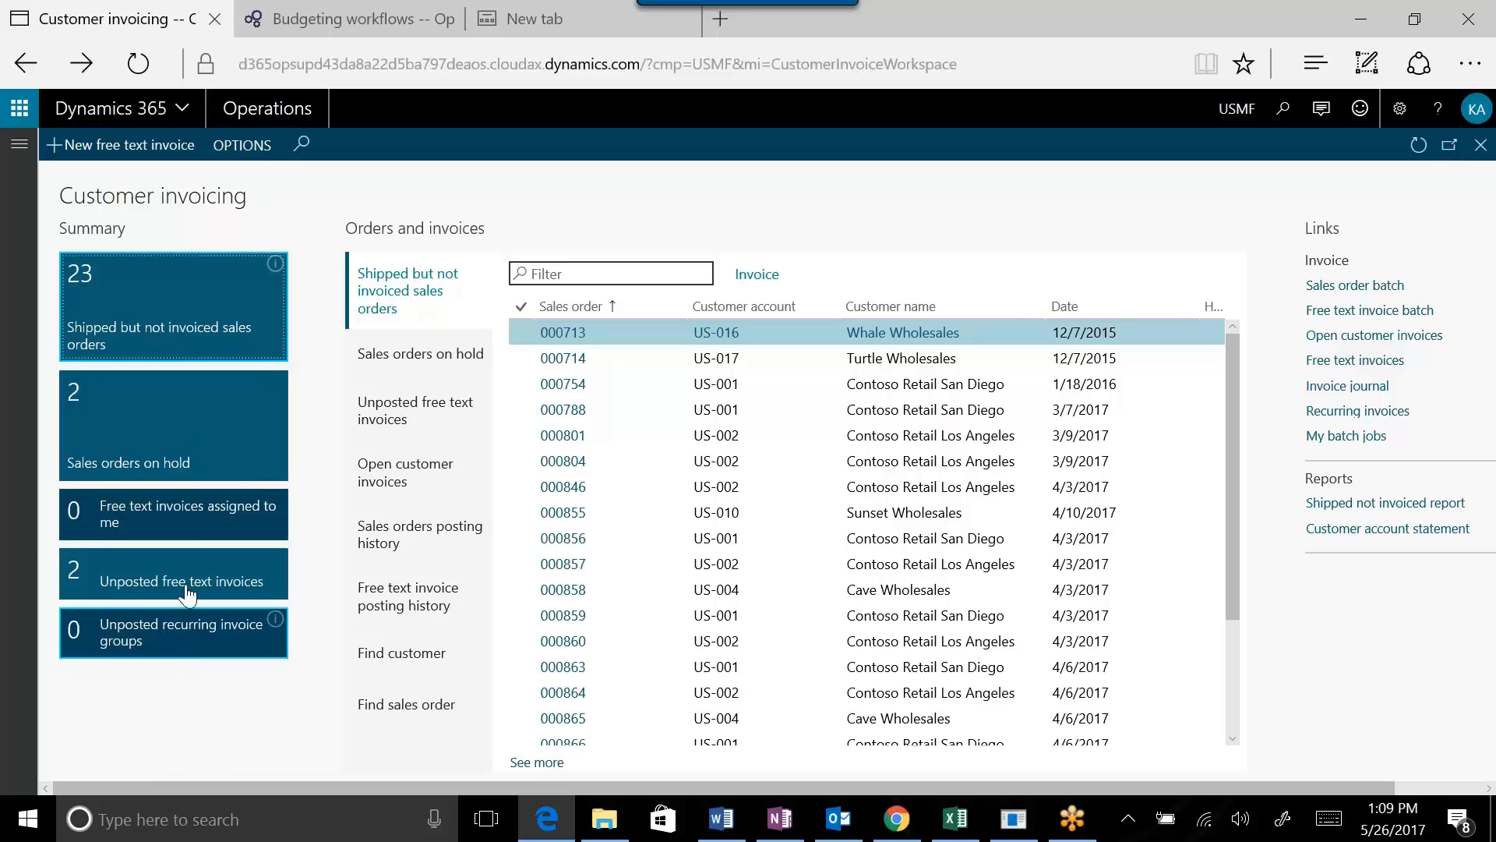
pyautogui.moveTo(201, 289)
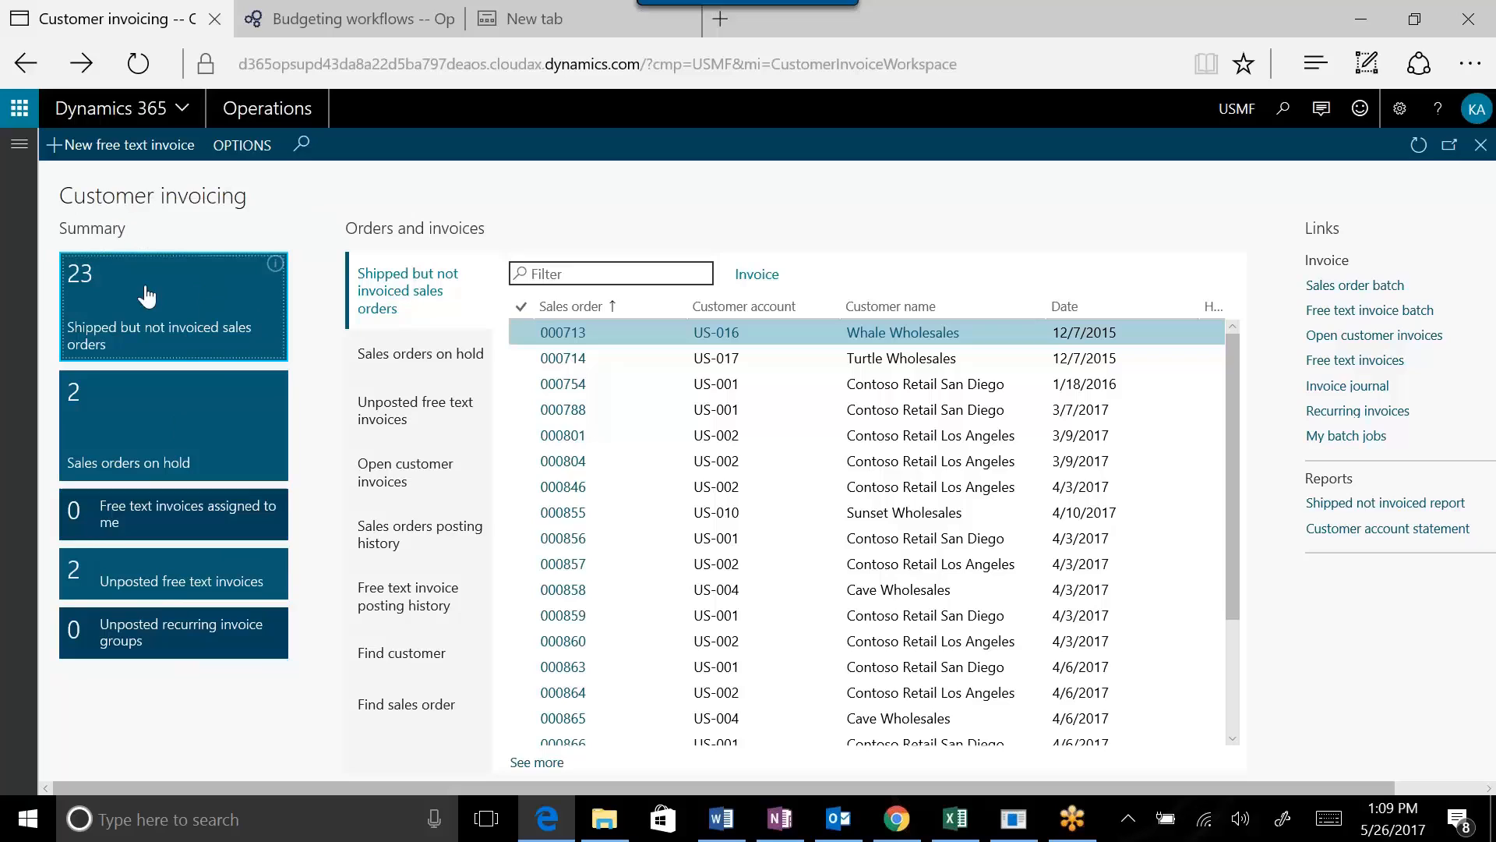
pyautogui.moveTo(372, 298)
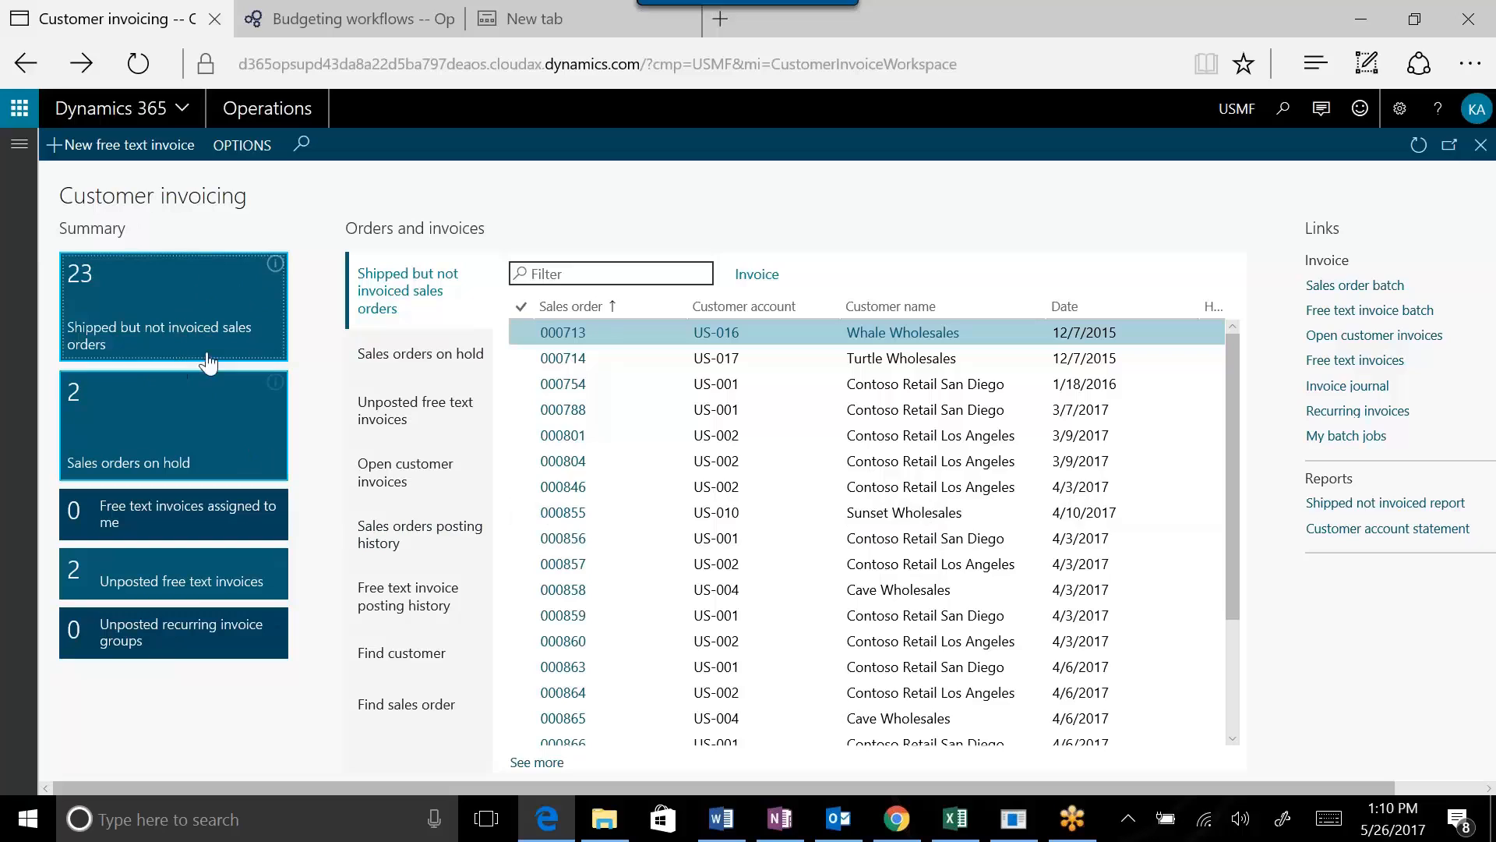
pyautogui.moveTo(207, 436)
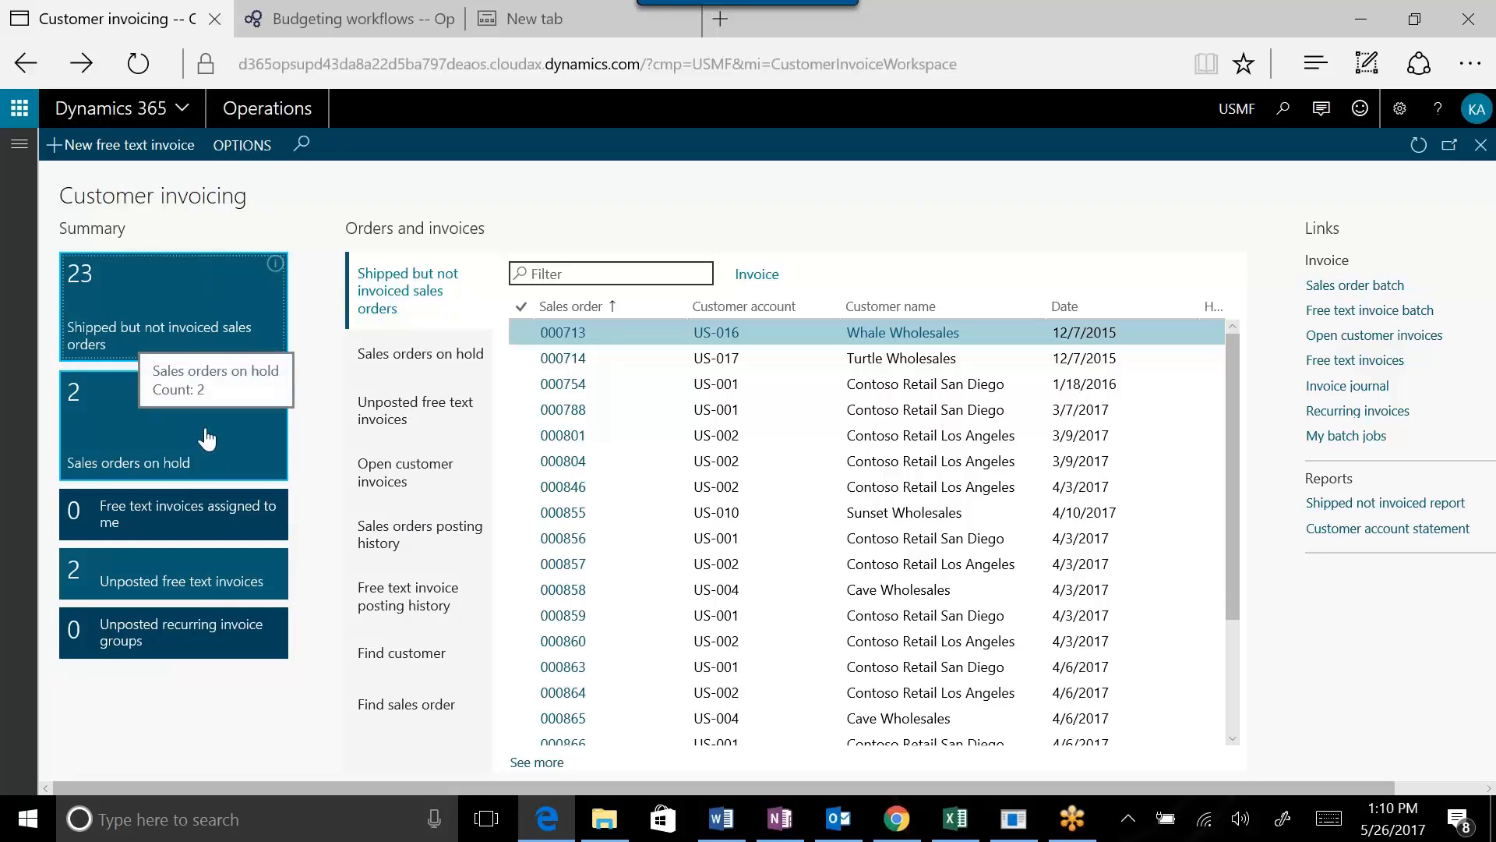
# Show the on-hold orders 000879 and 000880 and select order 000880
pyautogui.click(419, 355)
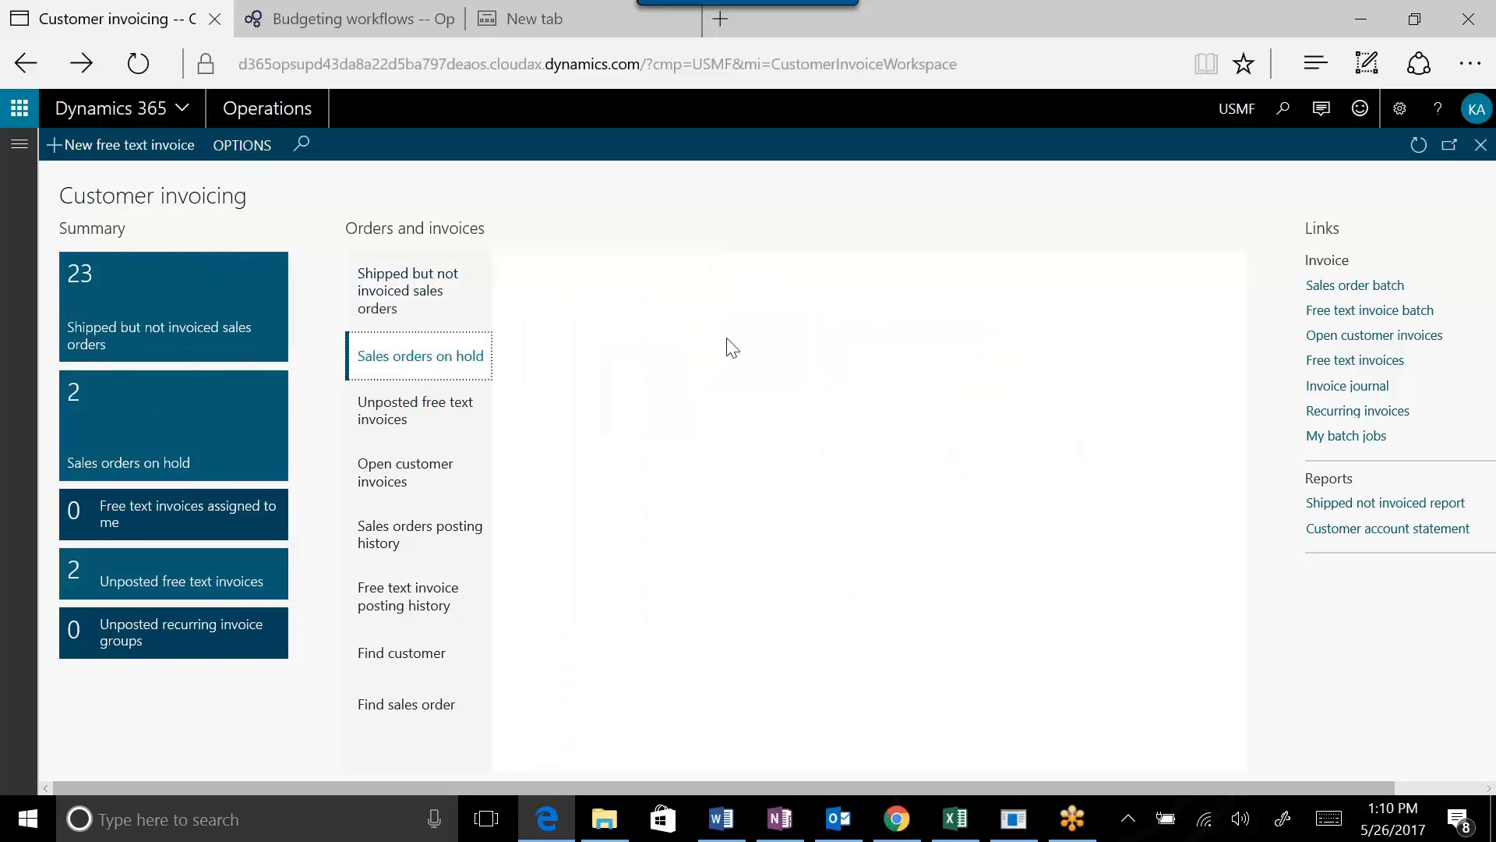
pyautogui.click(419, 355)
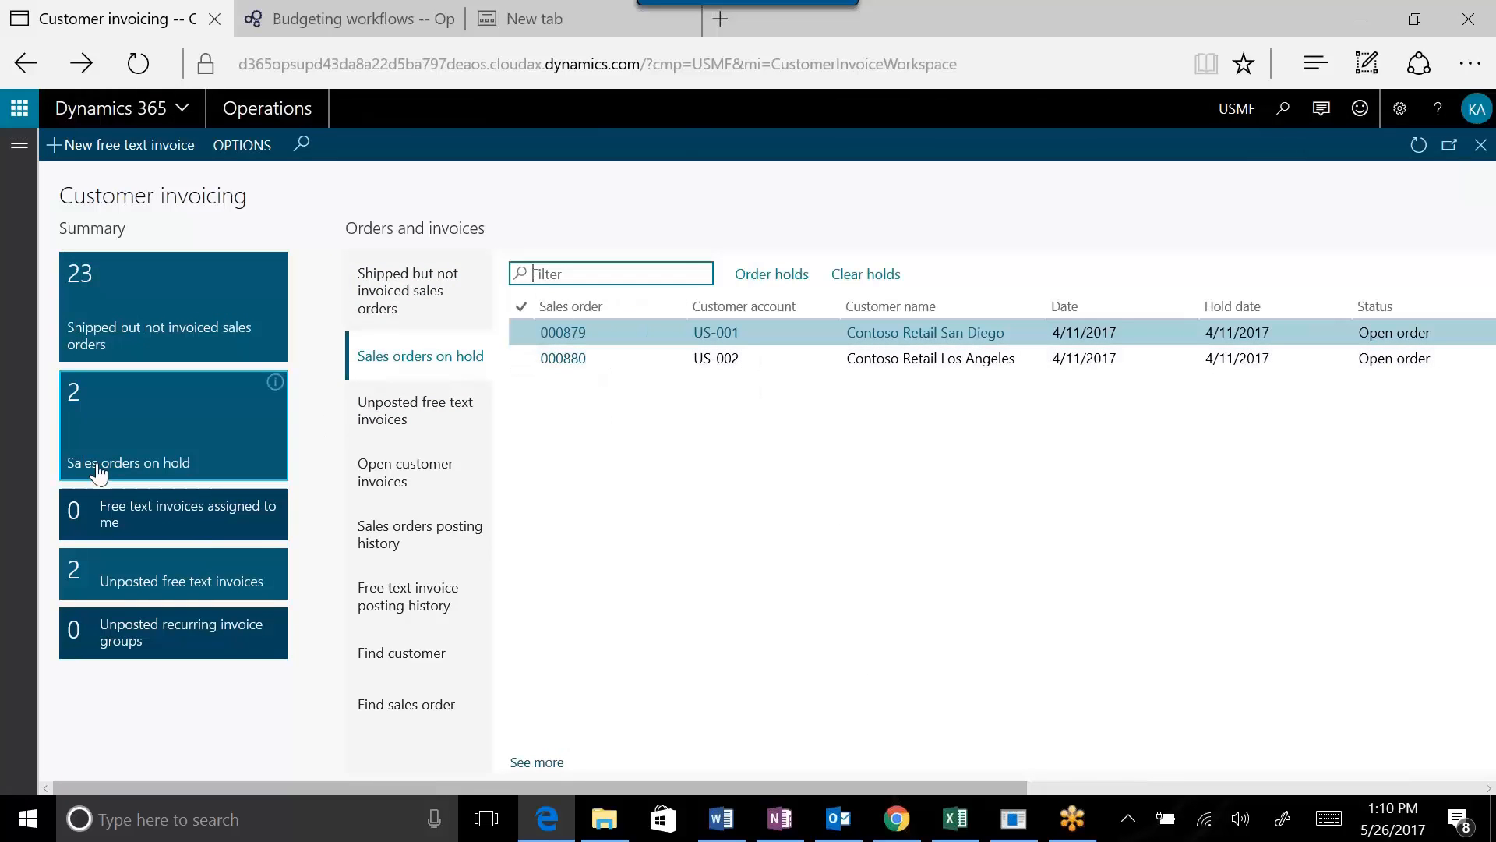
pyautogui.click(562, 358)
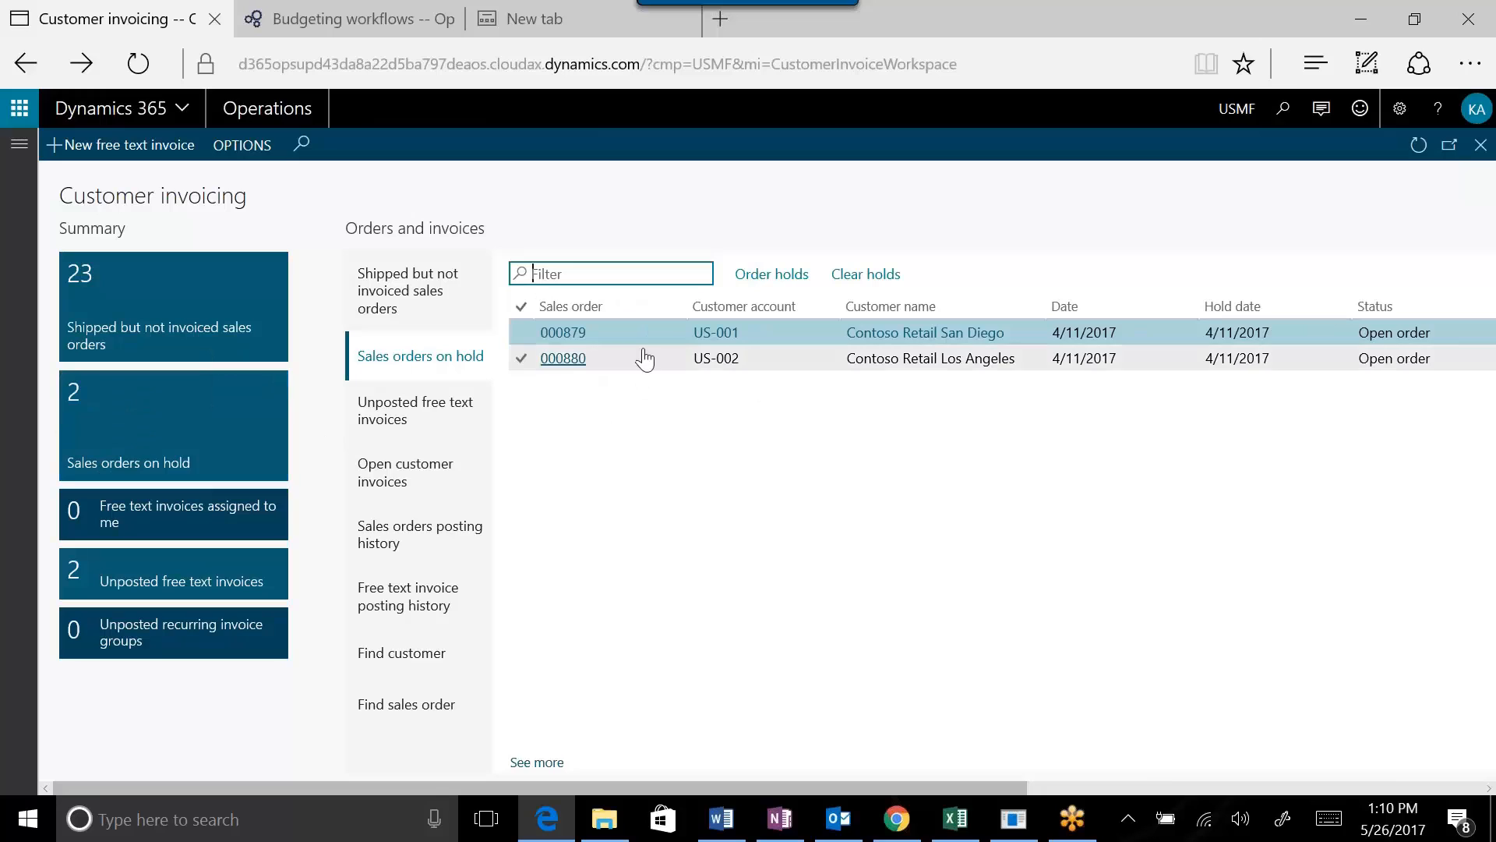